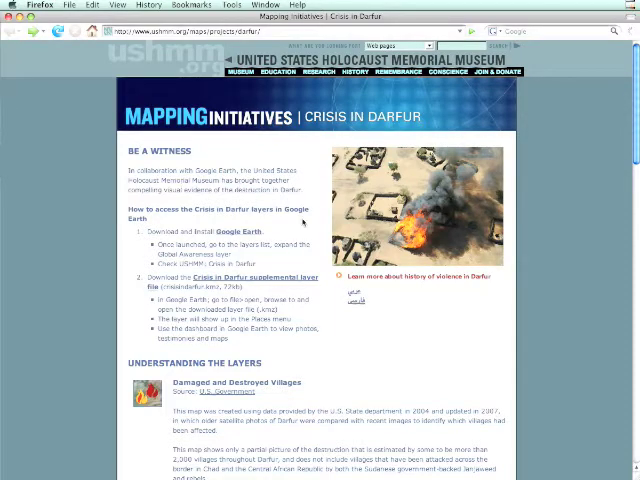
Step: Save the Crisis in Darfur layer file from the Mapping Initiatives page
scroll("down", 3)
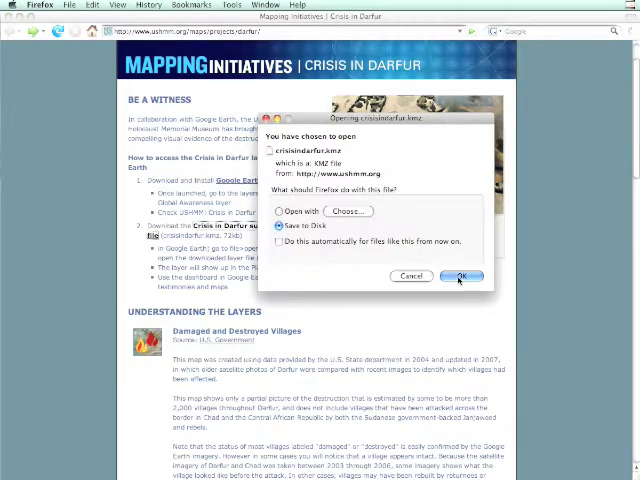
left_click(460, 276)
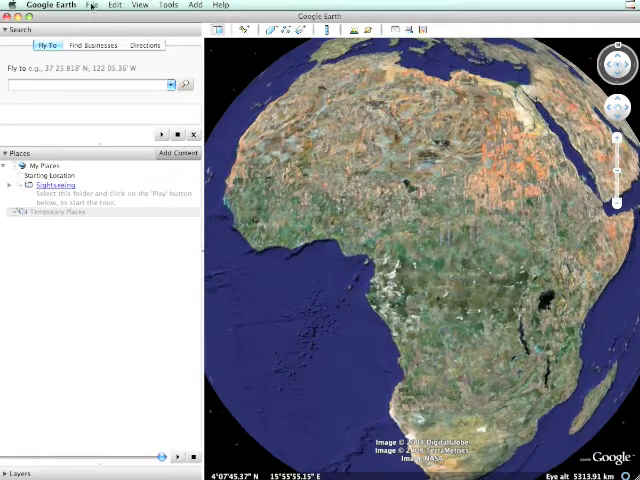
Step: Open the downloaded crisisindarfur.kmz from the Desktop into Google Earth
left_click(92, 4)
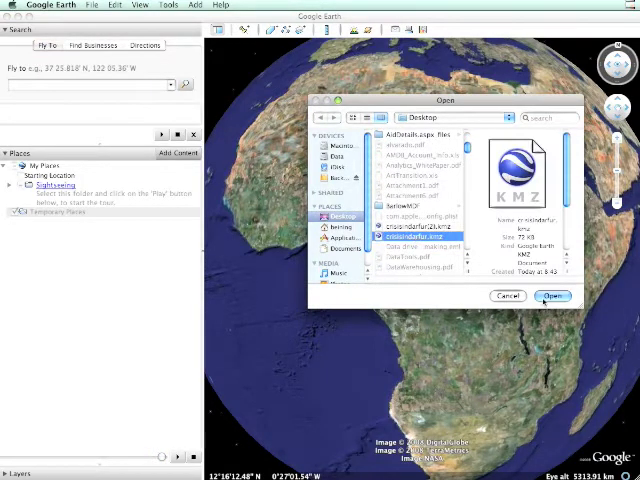
left_click(550, 296)
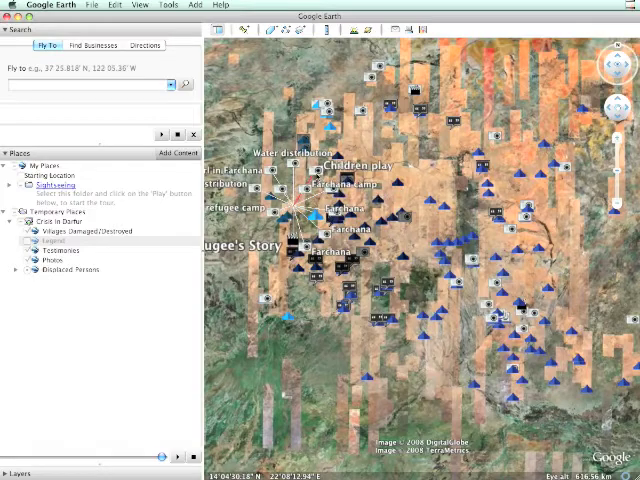
Step: Open the Google Earth Gallery via Add Content in the Places panel
left_click(316, 166)
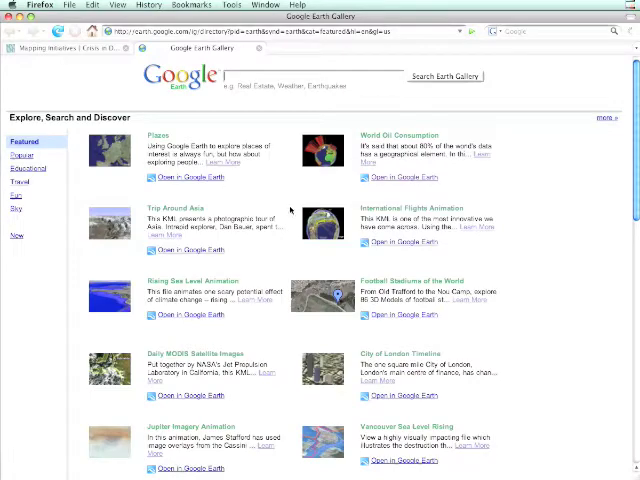
Step: Find World Population Density in the gallery and choose Open in Google Earth
scroll("down", 3)
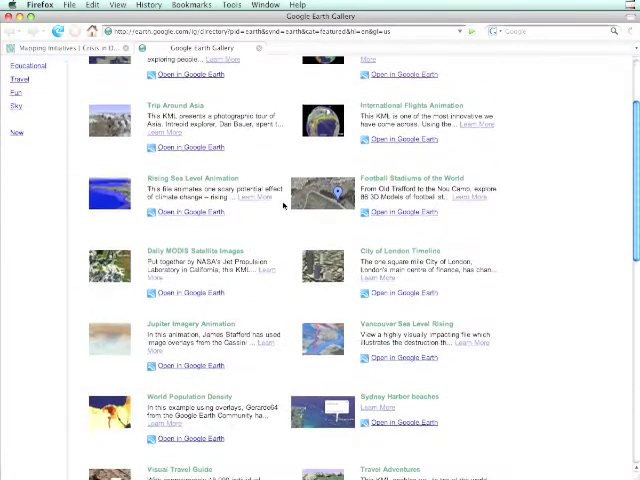
scroll("down", 3)
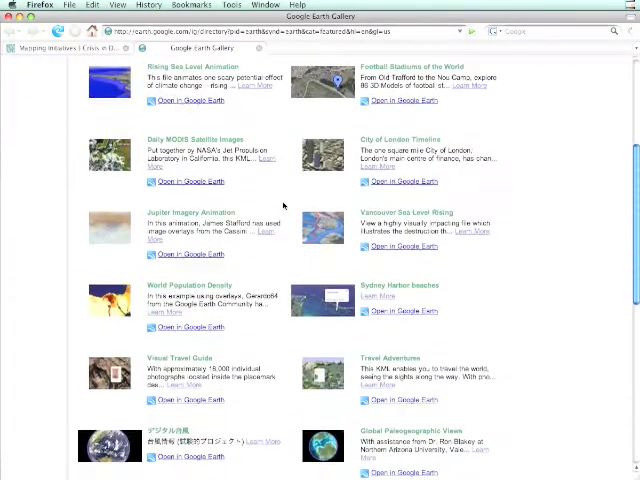
scroll("down", 3)
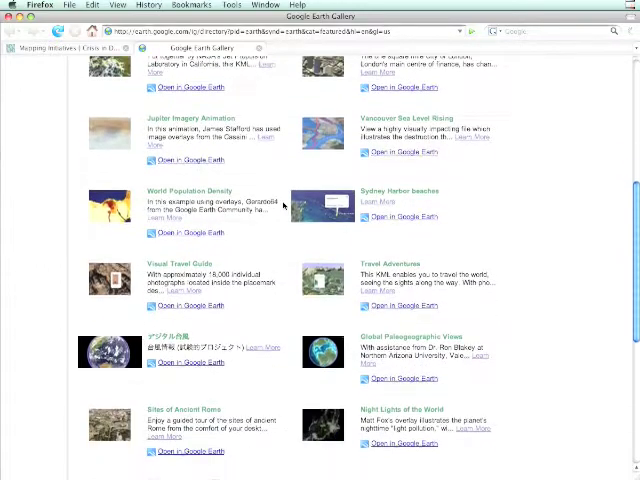
scroll("down", 3)
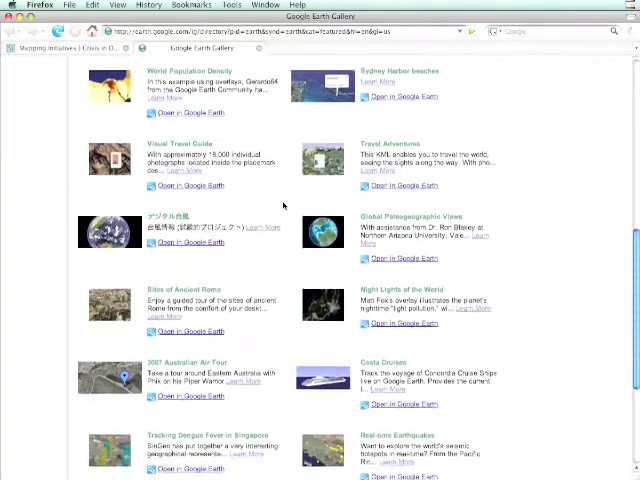
scroll("down", 3)
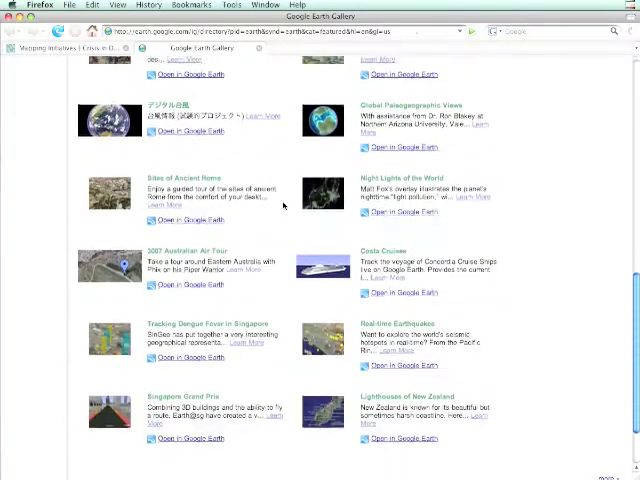
scroll("down", 3)
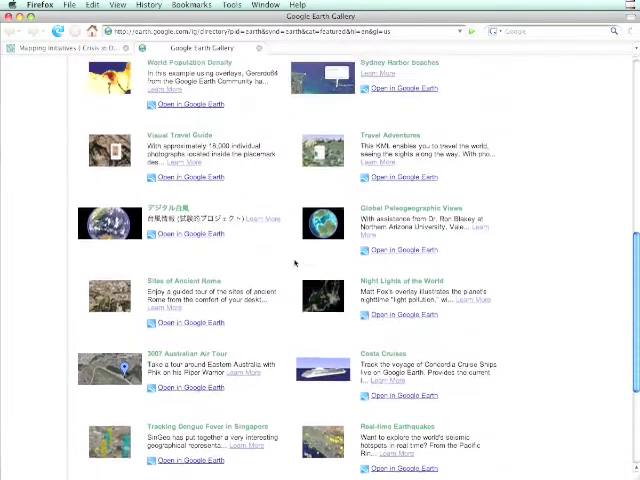
scroll("up", 3)
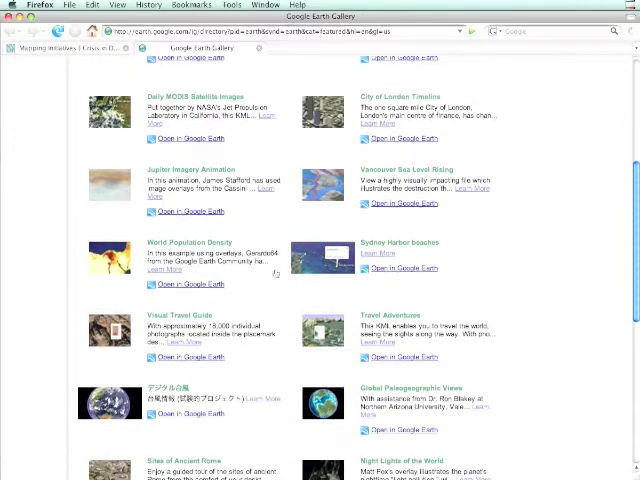
left_click(188, 284)
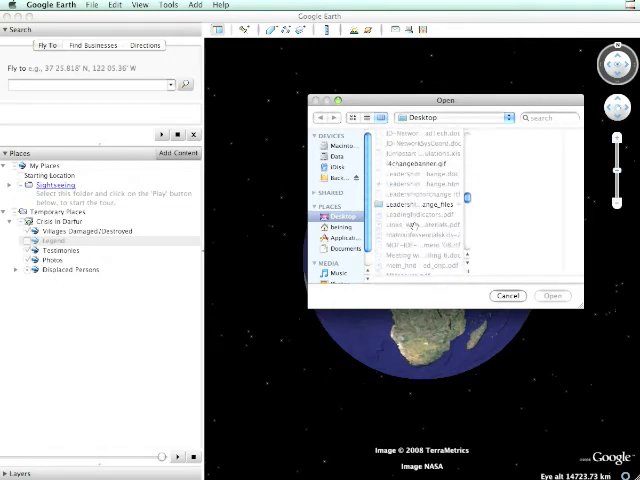
Step: Open the population density file and tick World Population Density in Temporary Places
scroll("down", 3)
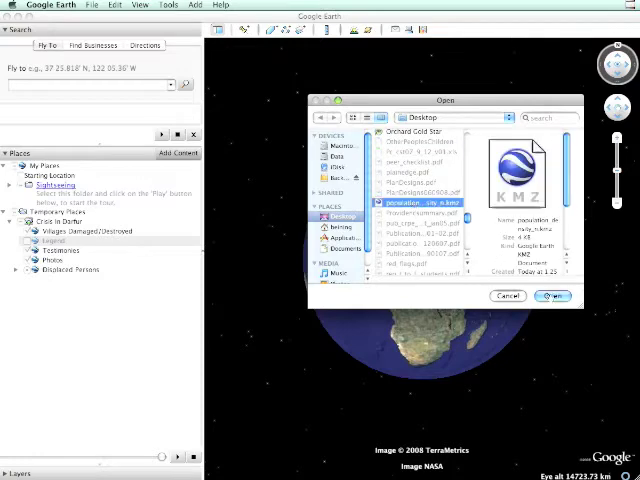
left_click(552, 296)
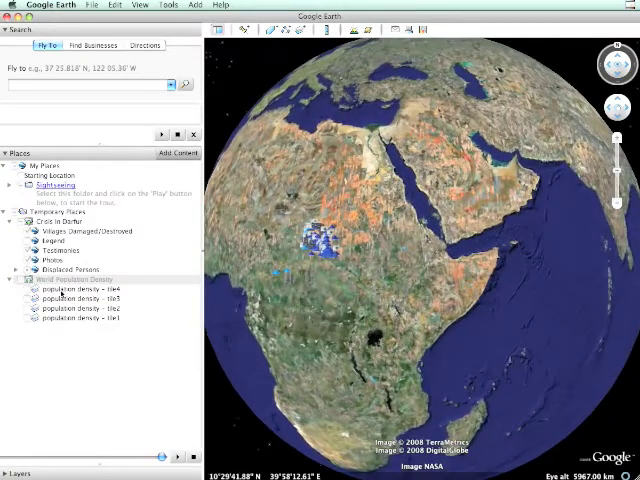
left_click(22, 280)
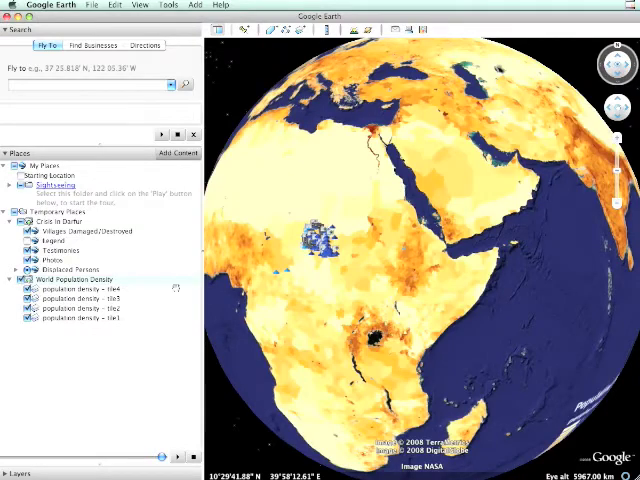